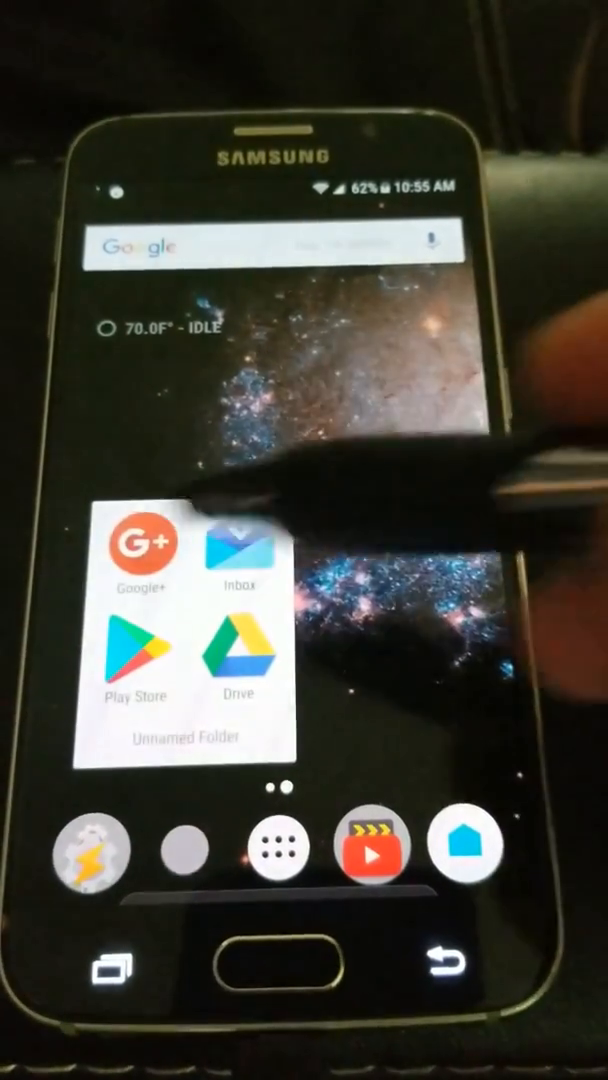
# Launch Google+ and scroll to the Wink home automation community
pyautogui.click(140, 545)
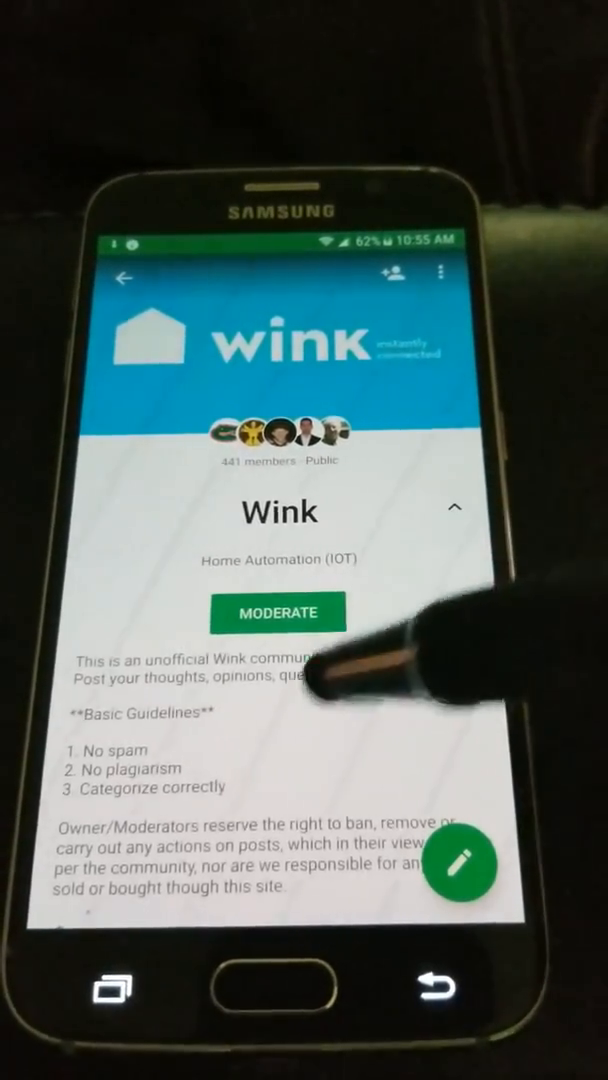
pyautogui.scroll(-3)
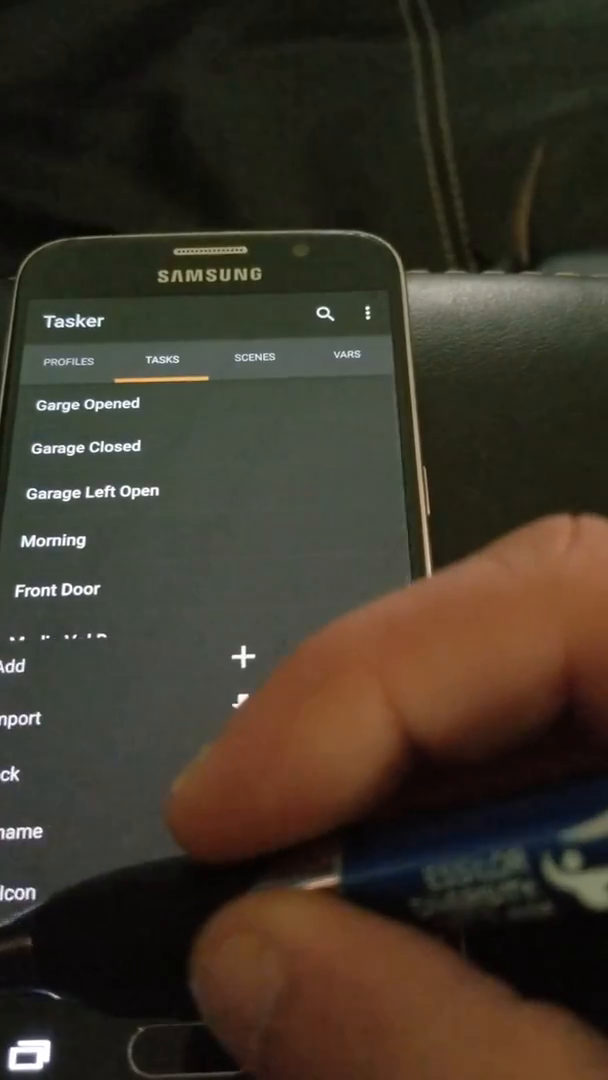
# Import the Wink project file into Tasker's Tasks tab
pyautogui.click(241, 658)
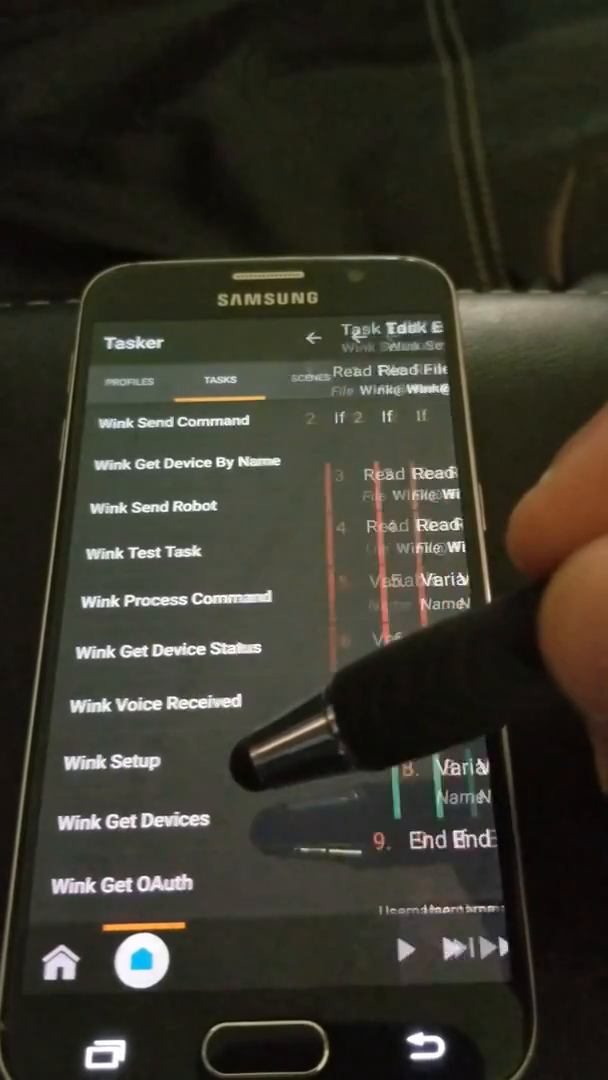
# Check the Wink Setup task's username and password Variable Query actions
pyautogui.click(112, 761)
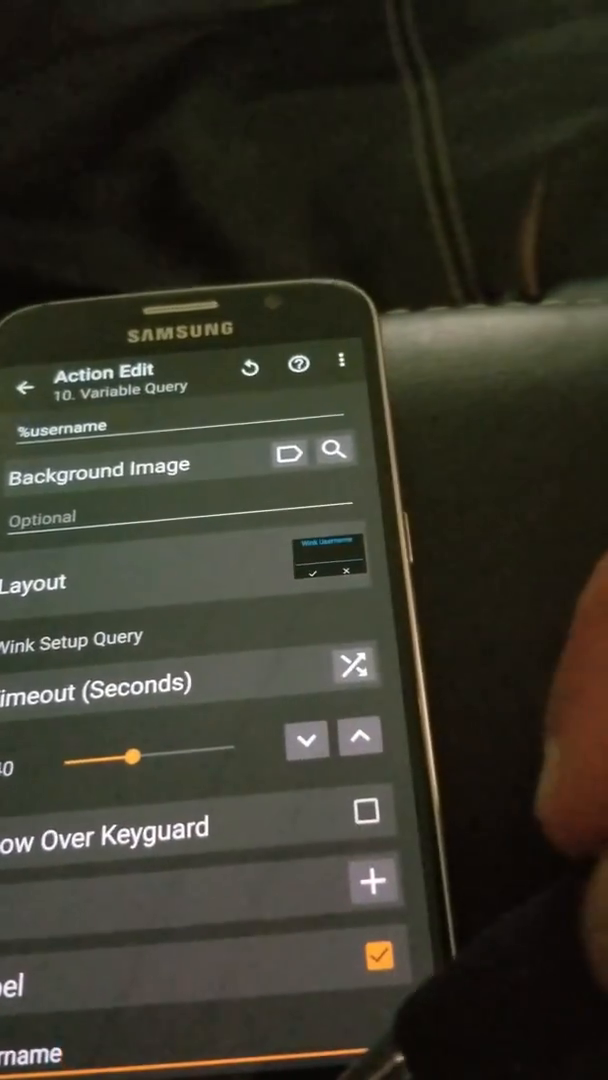
pyautogui.click(22, 386)
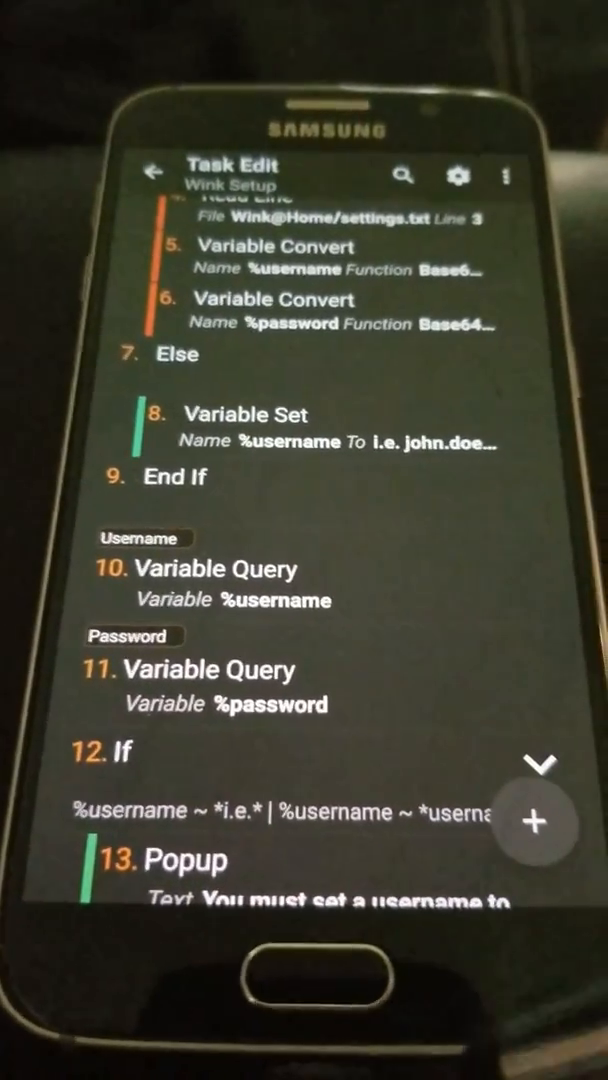
pyautogui.click(155, 172)
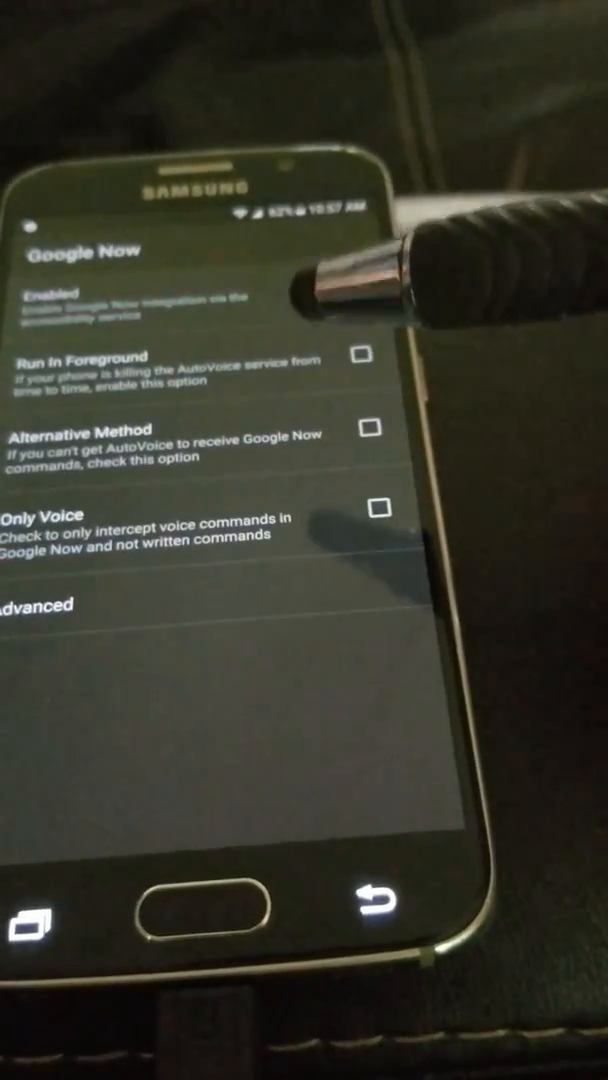
# Tick Enabled for AutoVoice's Google Now integration
pyautogui.click(375, 927)
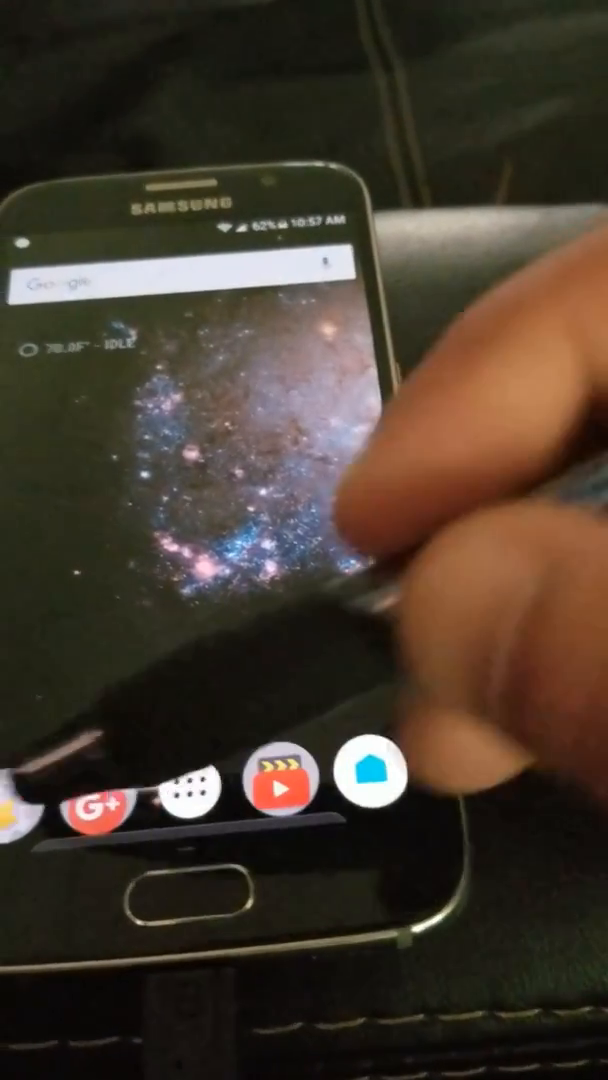
# Launch Google Home from the dock to reach its Settings screen
pyautogui.click(362, 793)
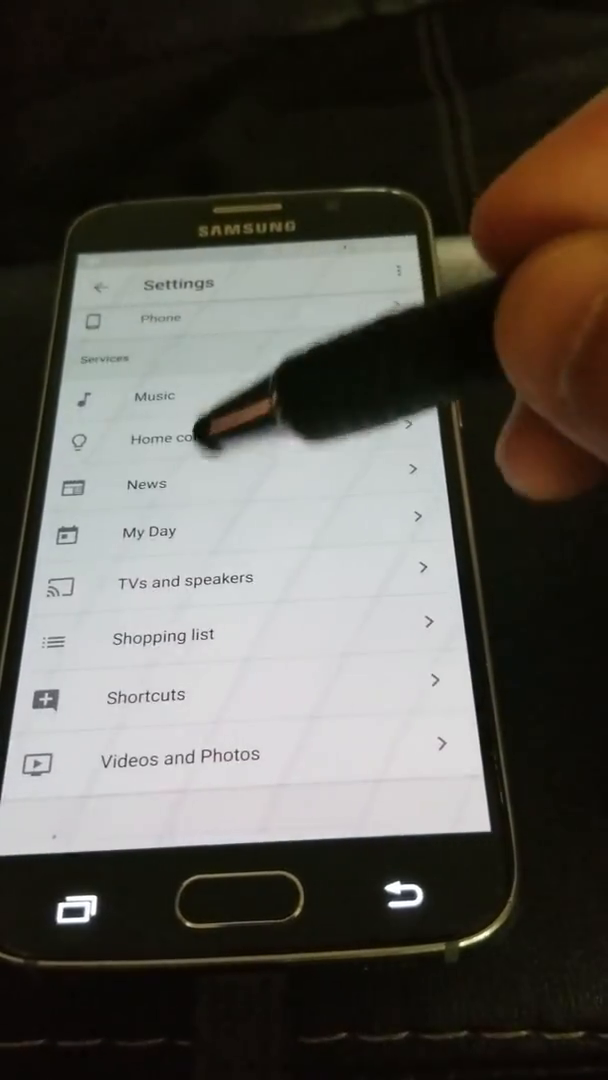
# Save the 'open the garage door' shortcut that asks AutoVoice to open the garage door
pyautogui.click(145, 695)
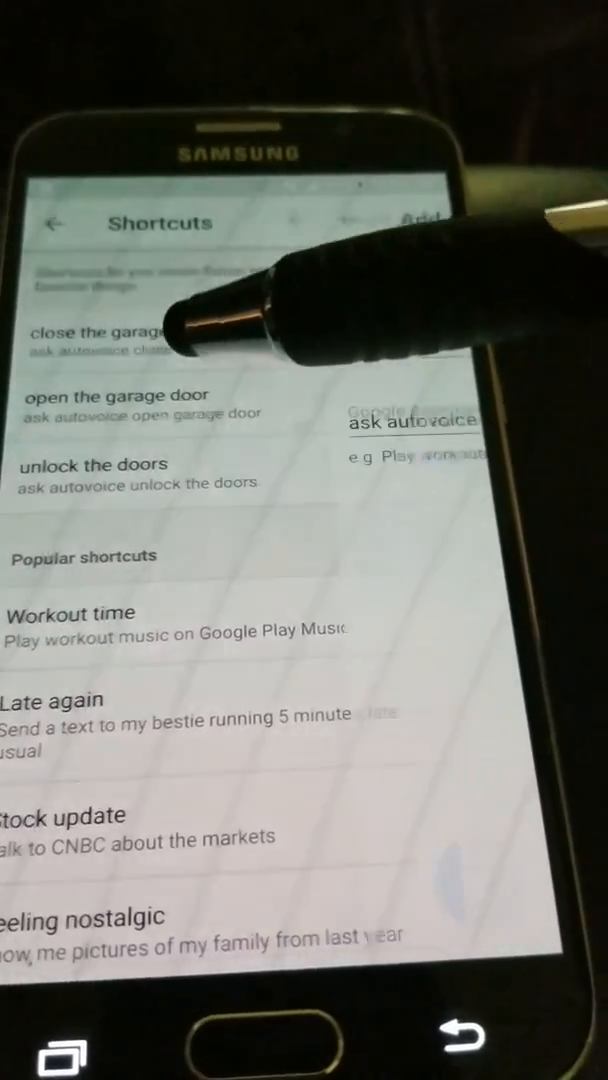
pyautogui.click(138, 405)
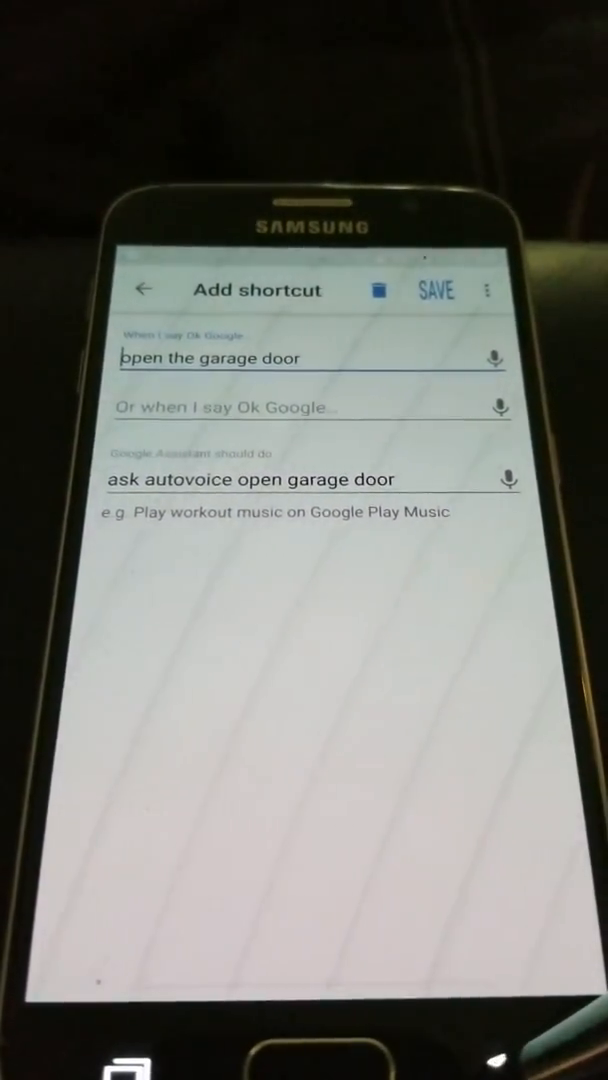
pyautogui.click(435, 290)
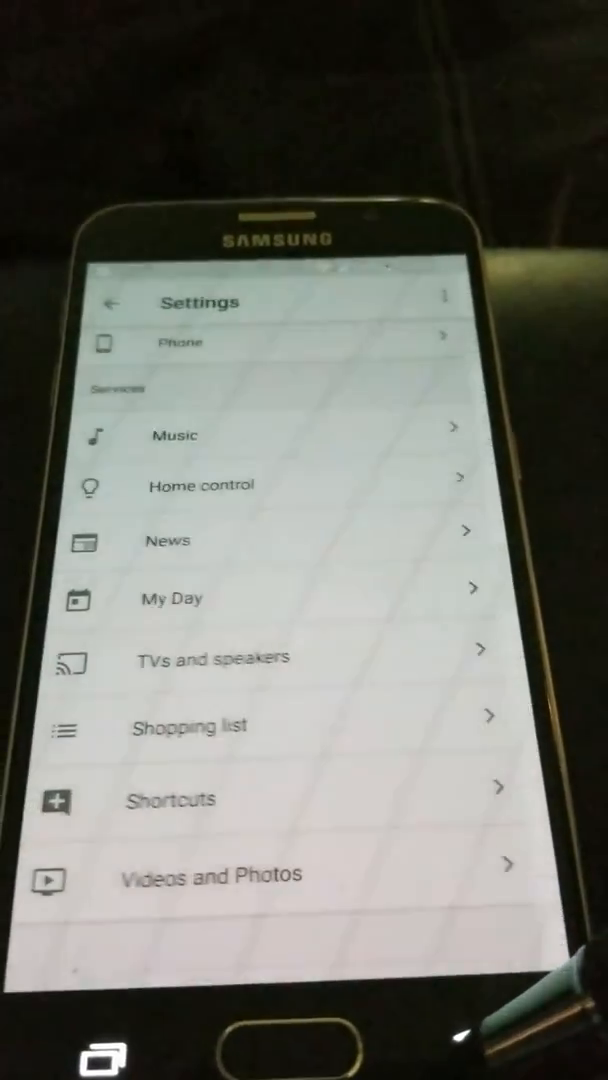